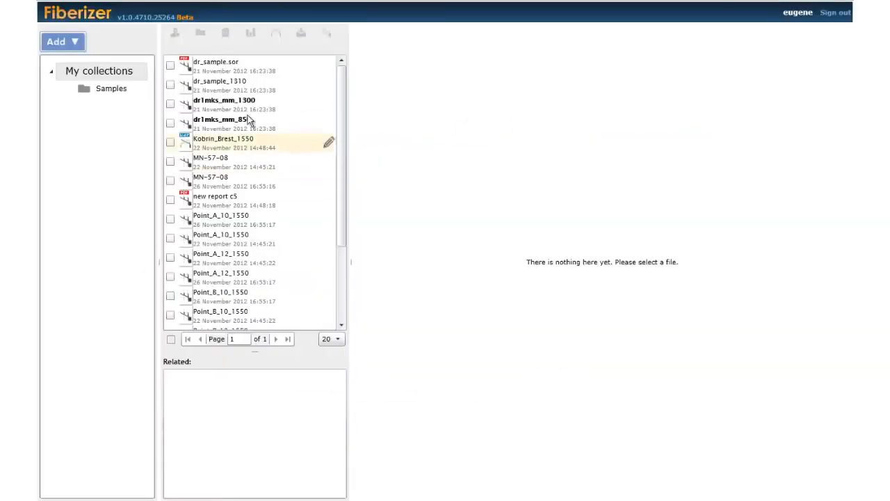
Create a new collection named 'My job' under My collections.
left_click(221, 120)
type("My")
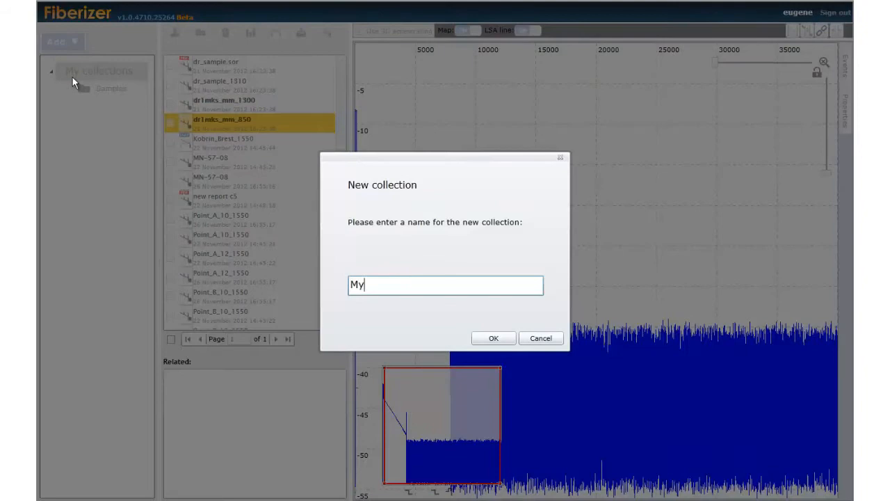
type("job")
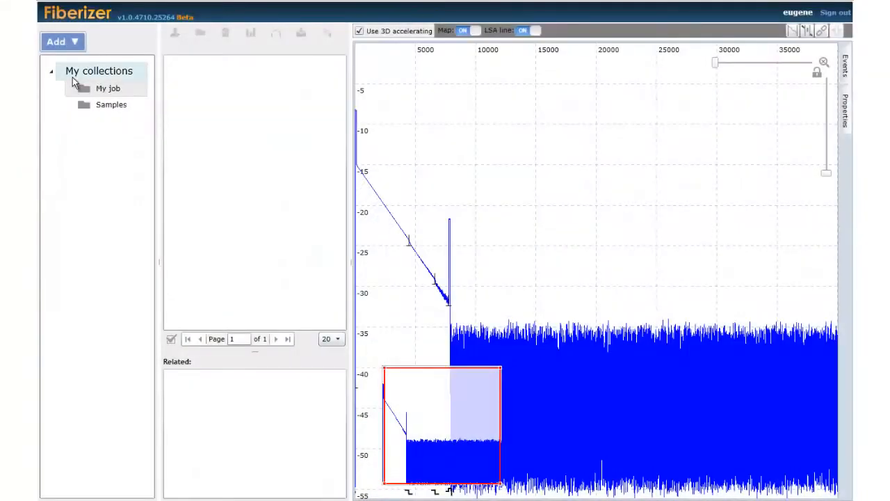
Upload the eight selected .sor trace files into the My job collection.
left_click(62, 42)
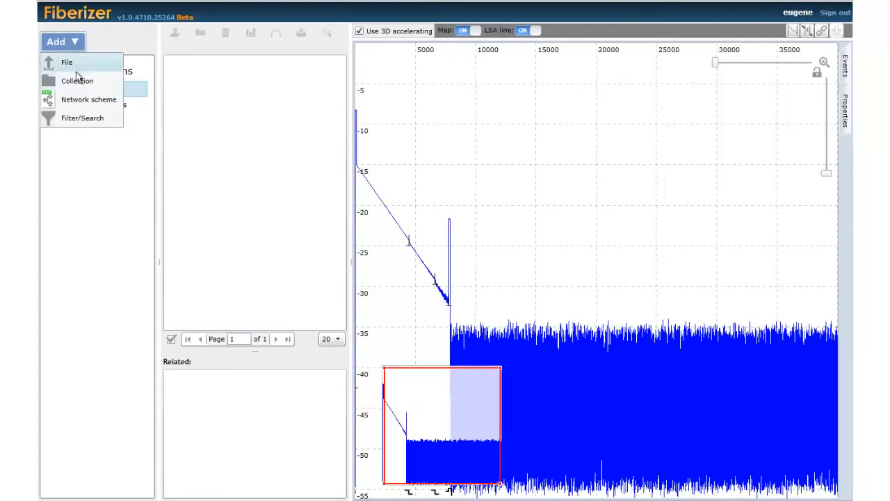
left_click(67, 62)
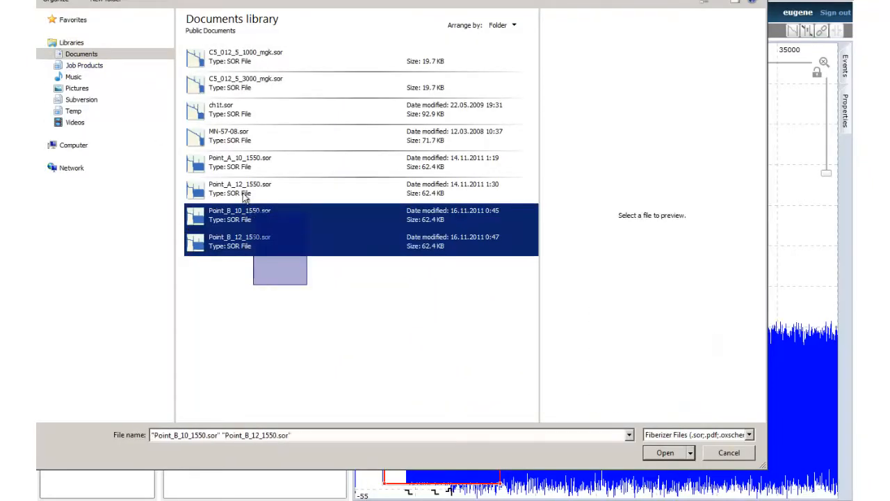
left_click(665, 452)
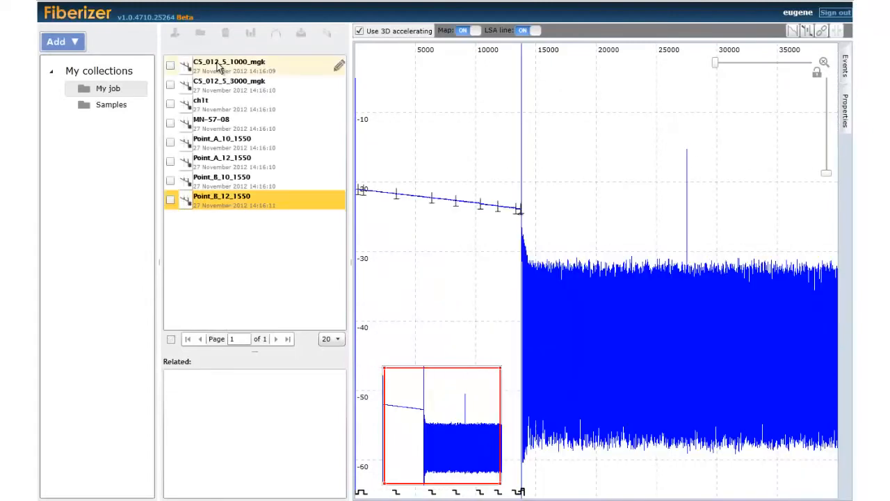
Review the MN-57-08 trace zoomed in, its measurement properties and its detected events list.
left_click(222, 139)
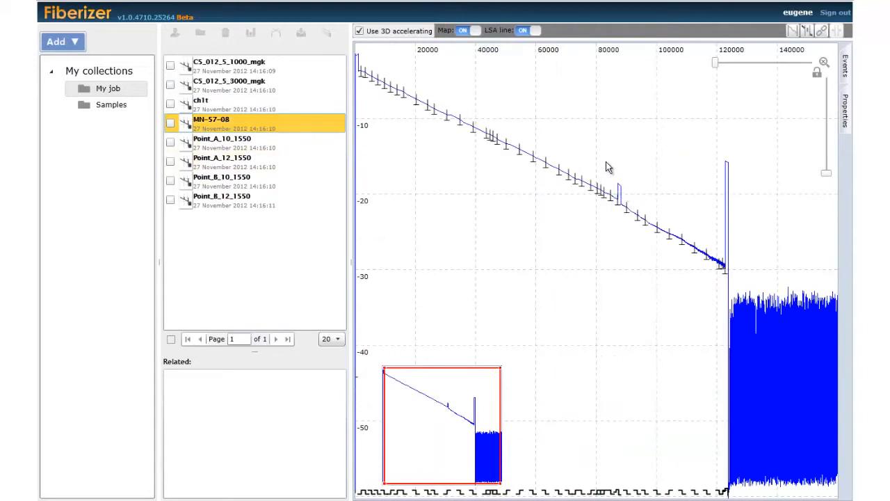
left_click(838, 31)
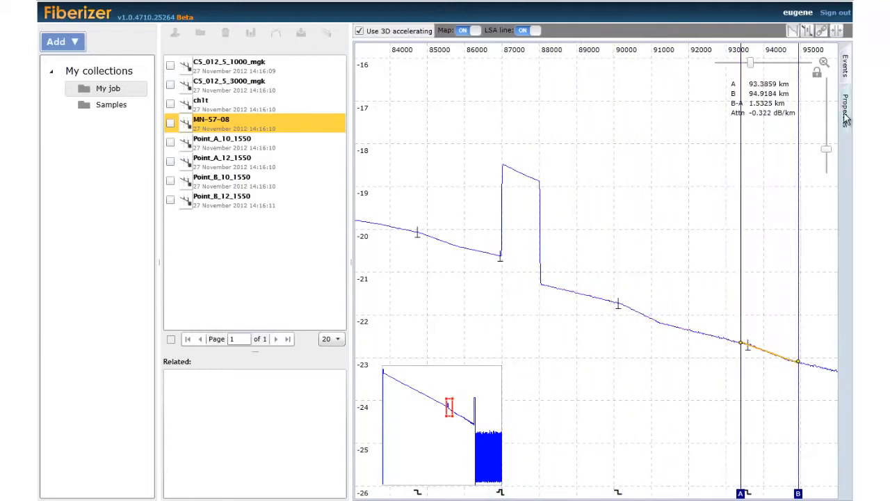
left_click(846, 105)
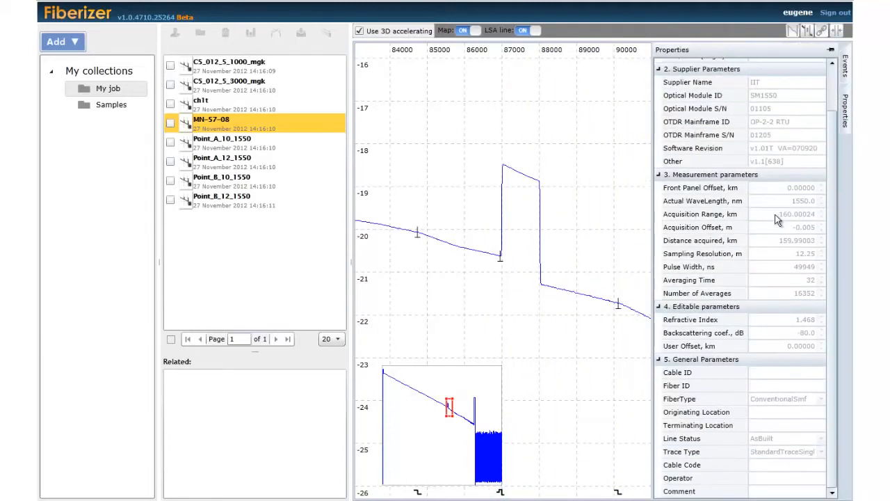
left_click(846, 70)
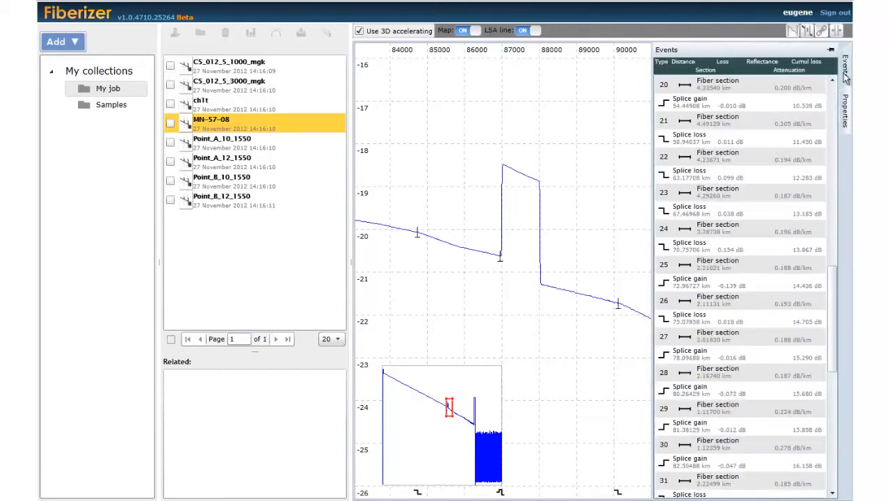
left_click(689, 244)
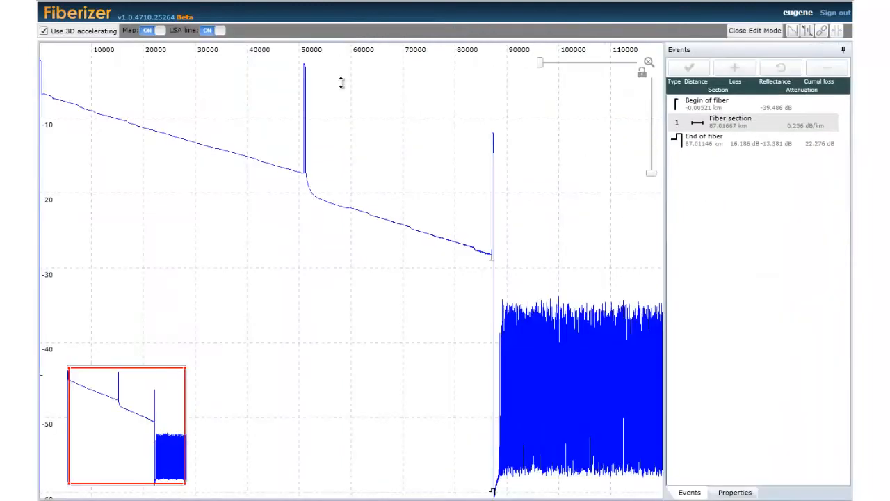
Mark the splice near 71 km with section markers and add it as an event.
left_click_drag(365, 173, 440, 263)
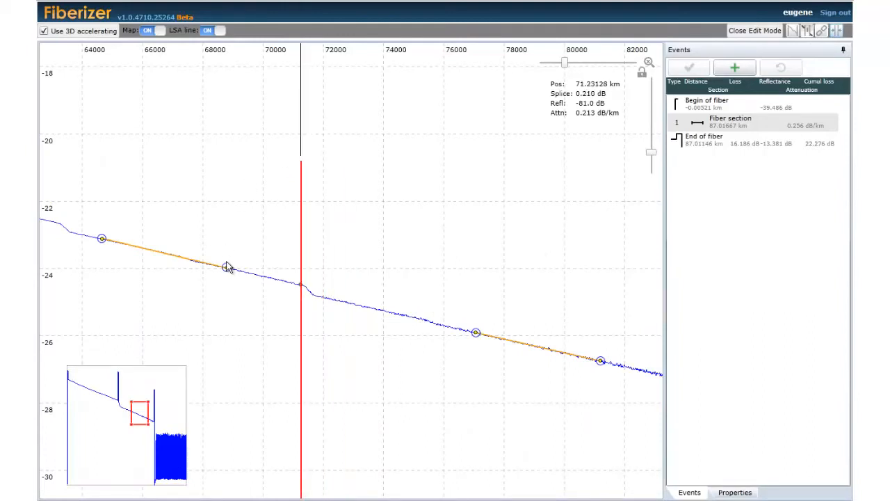
left_click_drag(228, 267, 284, 281)
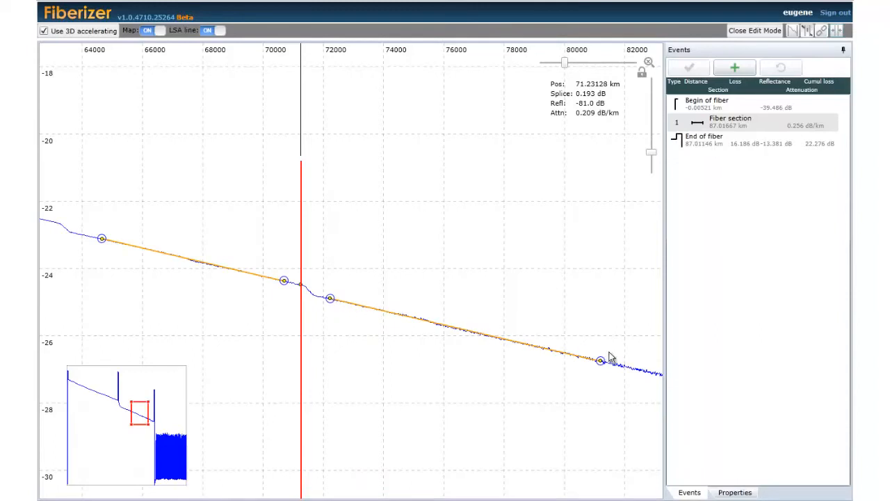
left_click(735, 67)
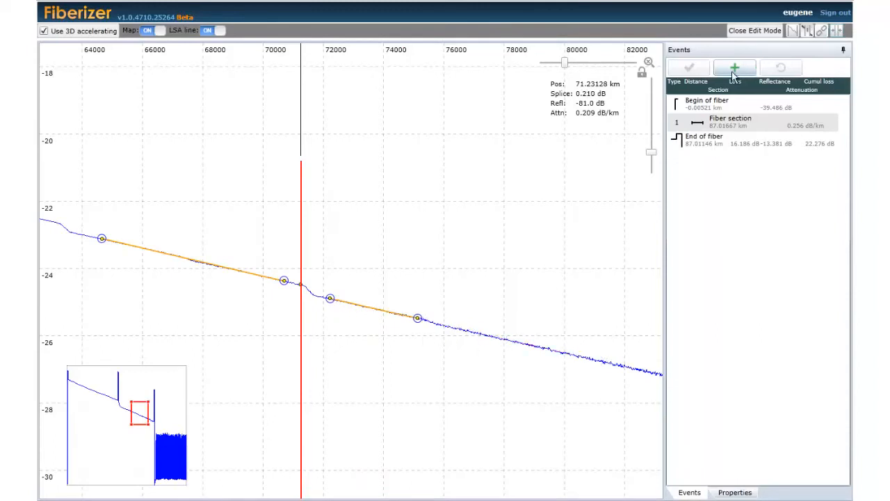
left_click(735, 66)
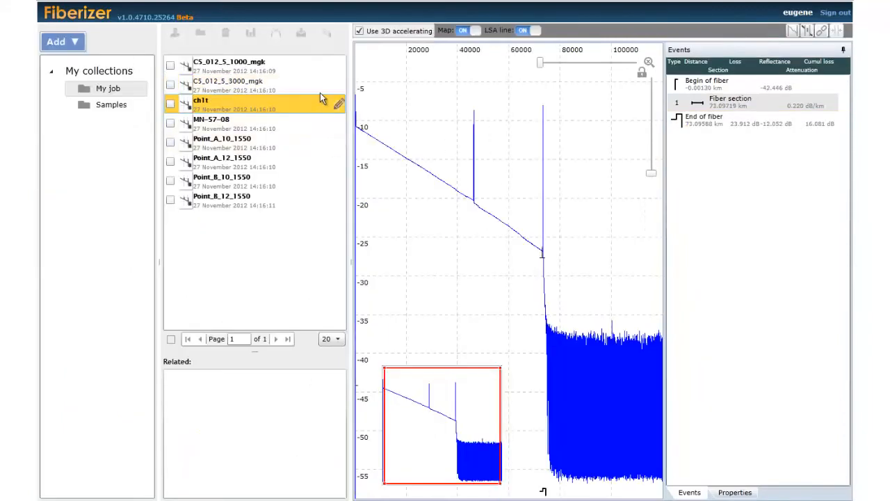
View the Compact AB report, then the Detailed AB report on page 2.
left_click(221, 254)
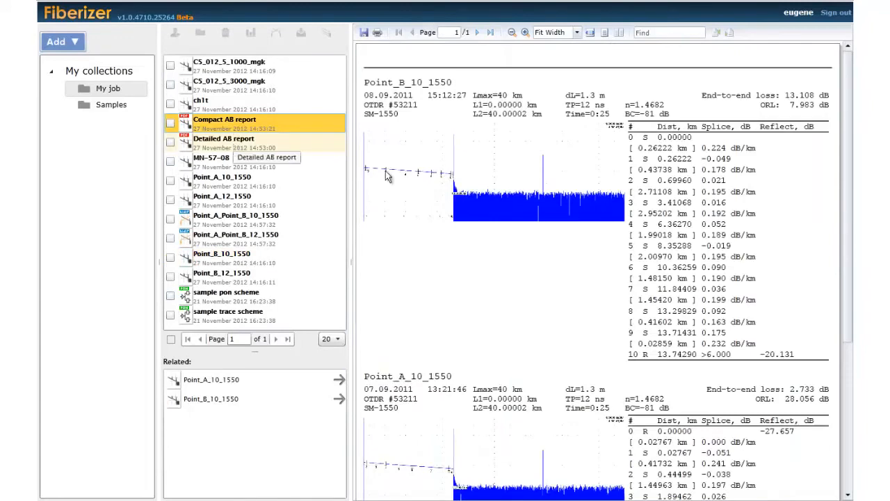
left_click(223, 139)
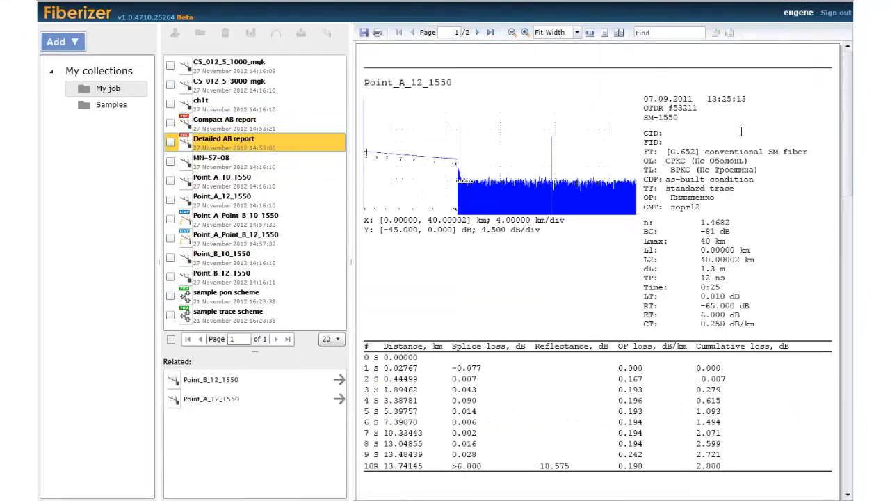
left_click(477, 32)
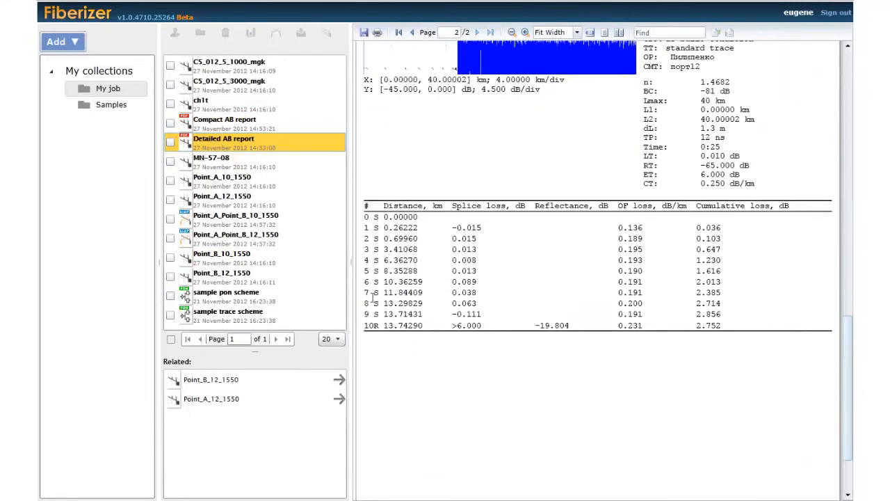
Review the sample trace and PON schemes with fiber element properties, then show Point_A_Point_B_12_1550.
left_click(228, 312)
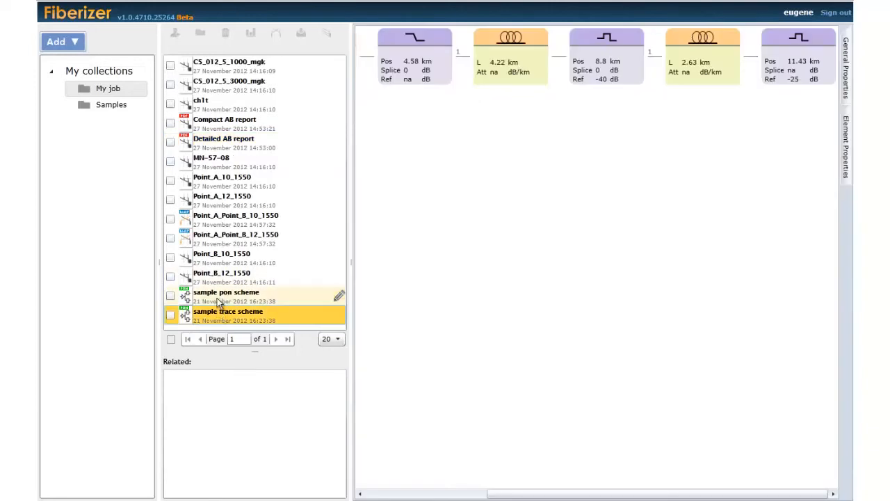
left_click(225, 292)
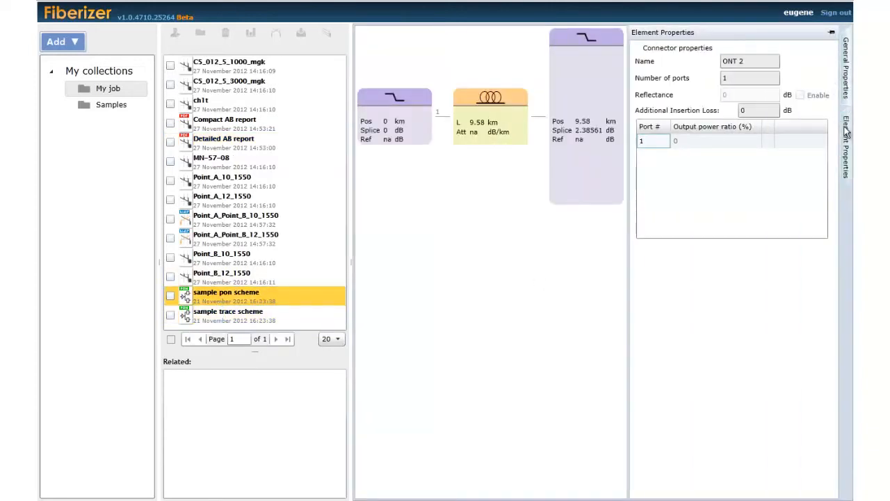
left_click(492, 97)
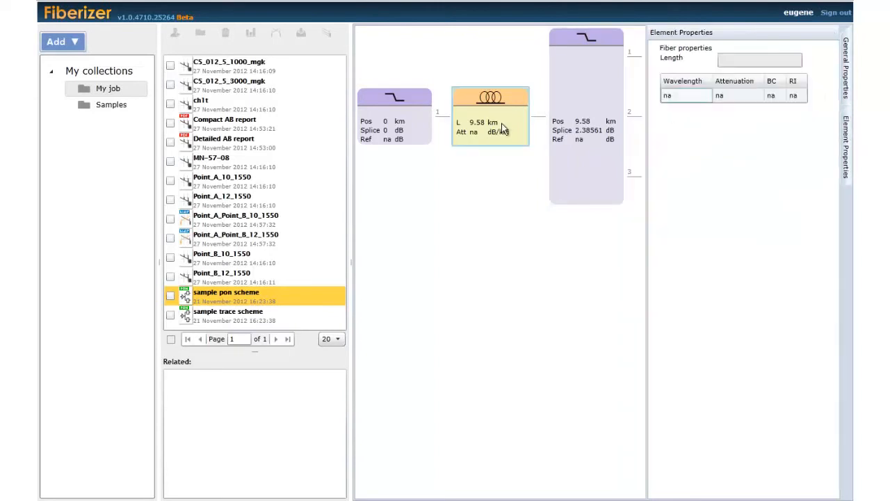
left_click(236, 234)
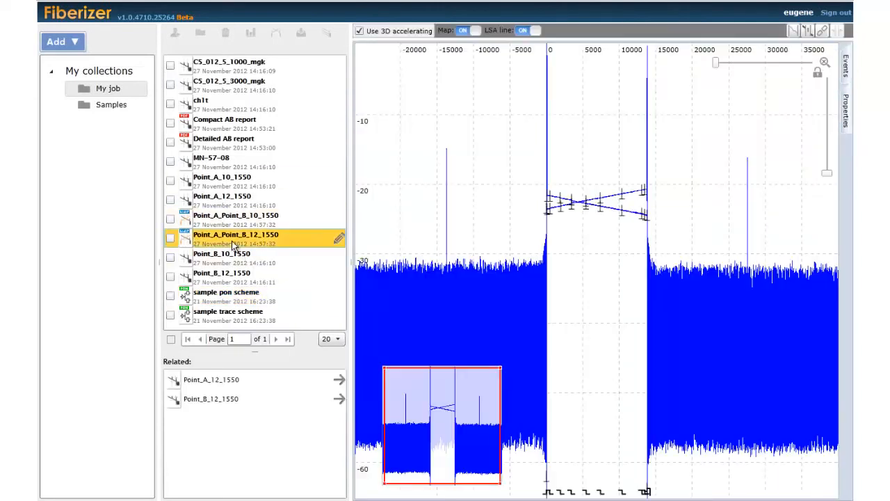
Show the Point_A_Point_B_10_1550 bi-directional trace with its properties, refraction index 1.468.
left_click(236, 216)
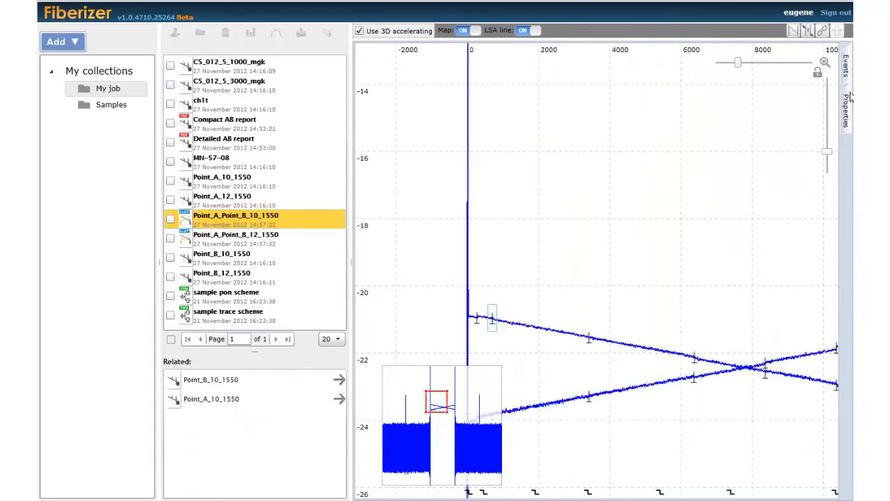
left_click(846, 104)
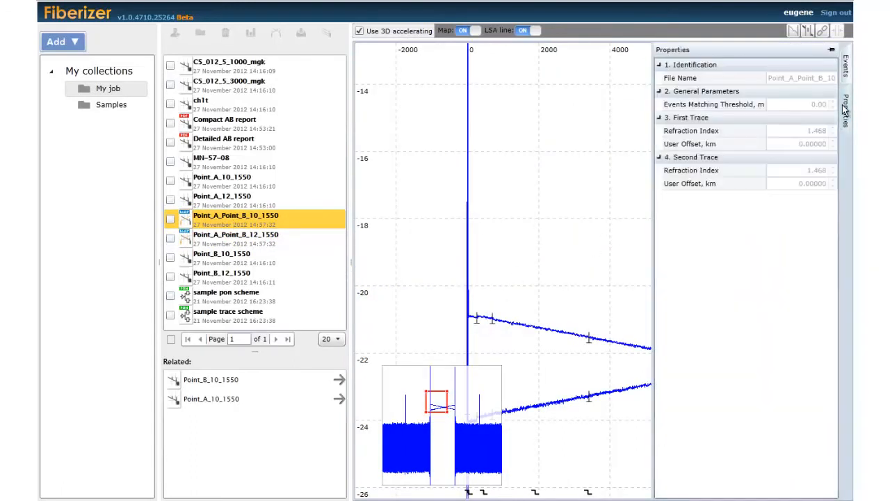